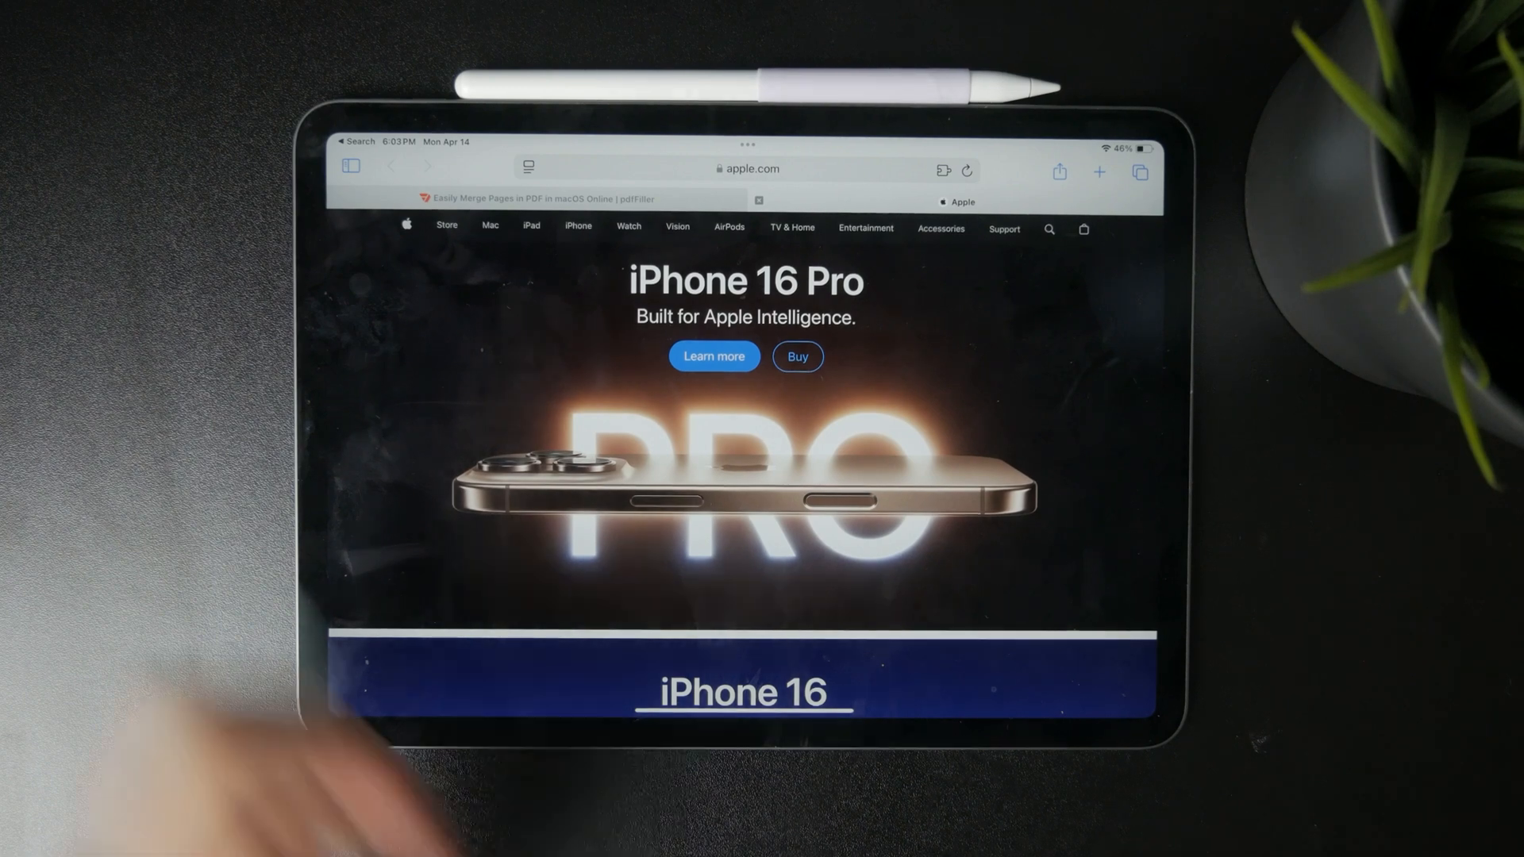
# - Toggle the sidebar briefly, then show all open tabs as thumbnails in Tab Overview
pyautogui.click(350, 167)
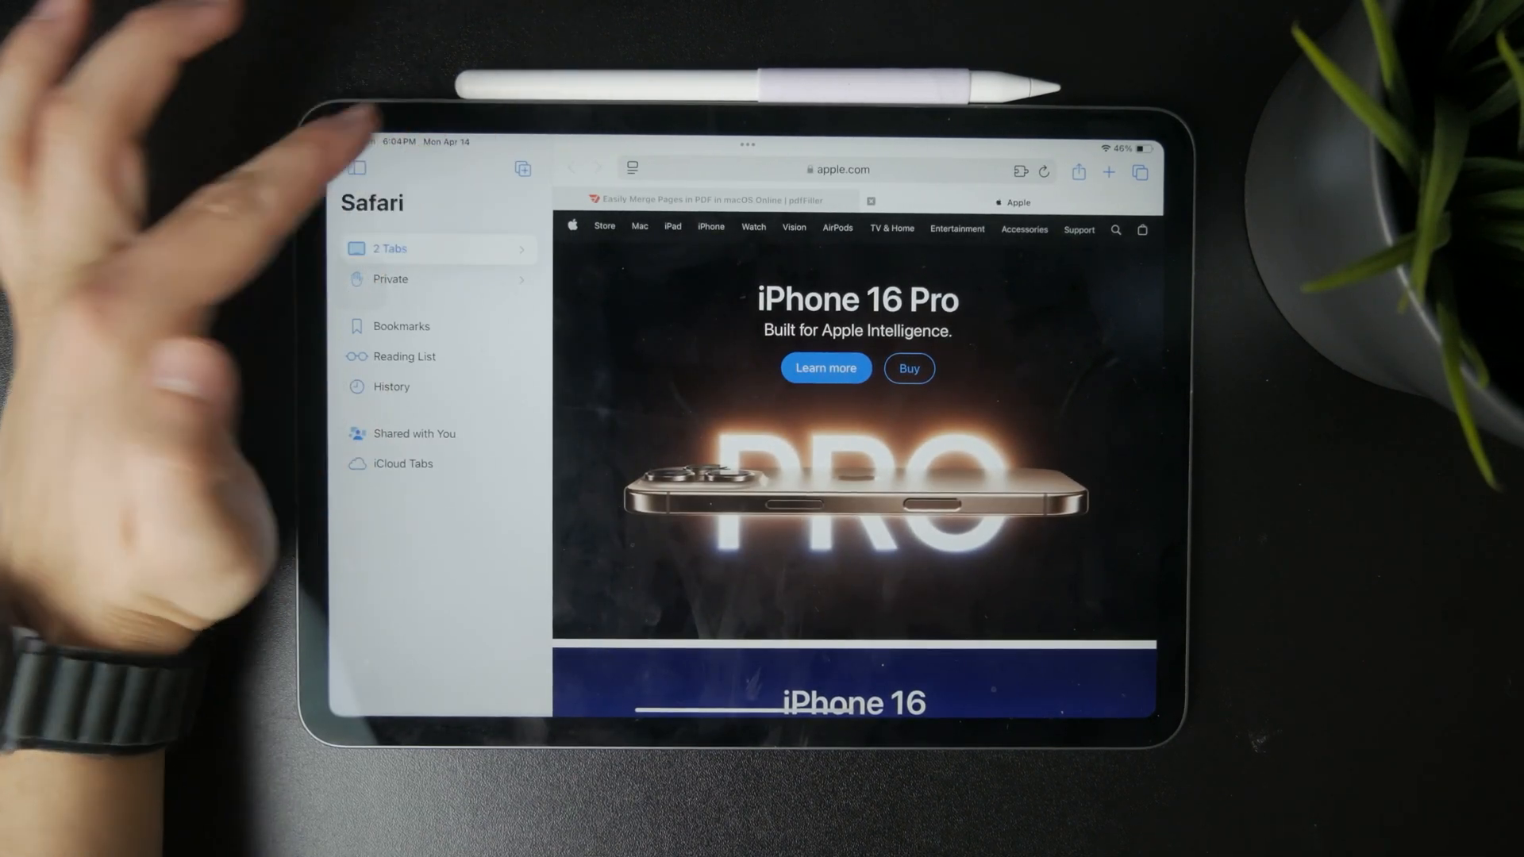
pyautogui.click(352, 168)
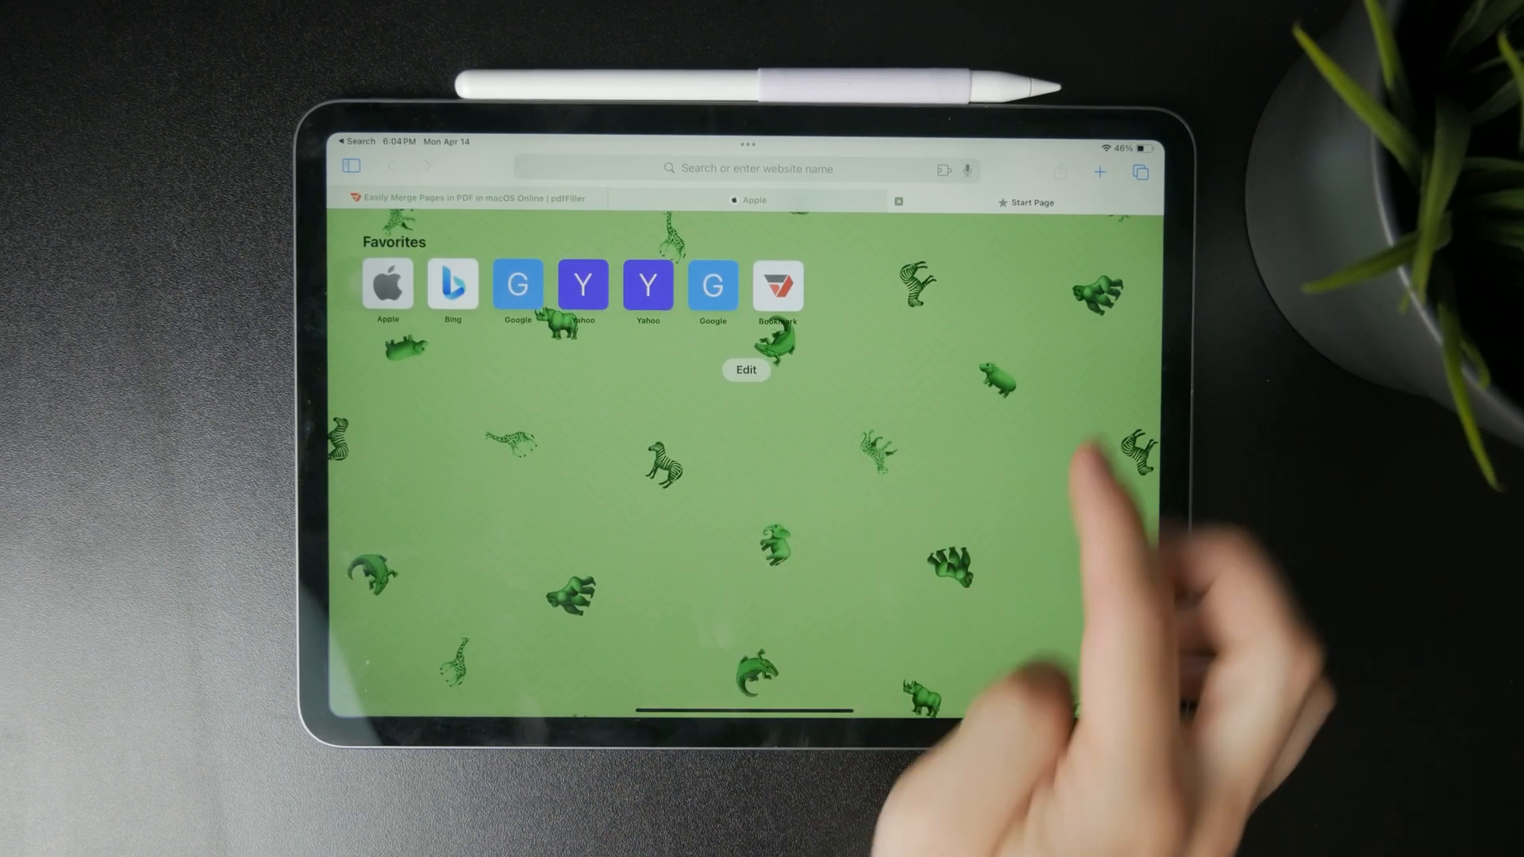
pyautogui.click(1140, 172)
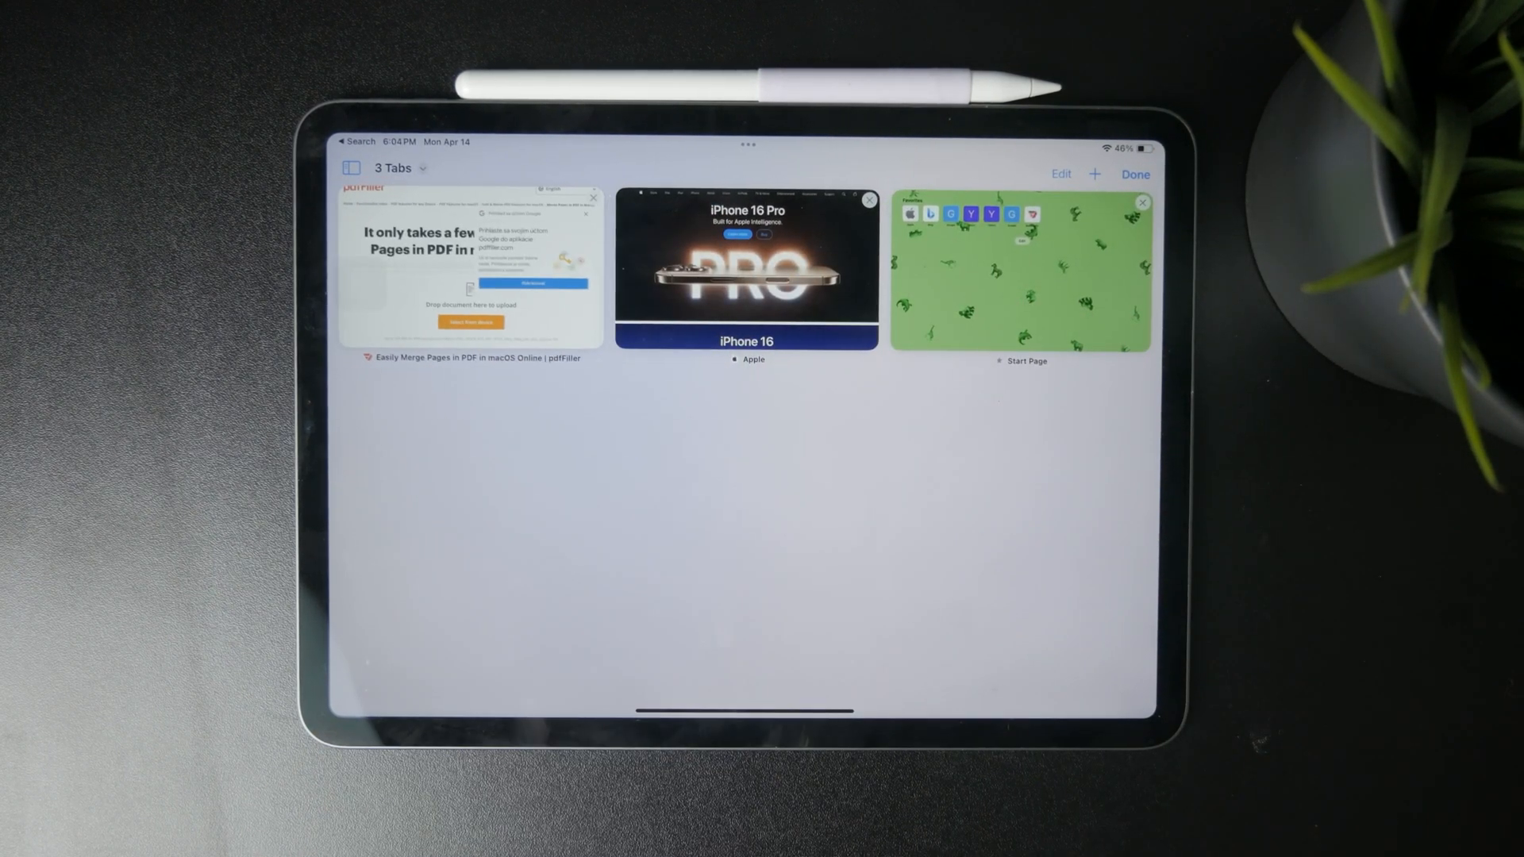
# - Close the pdfFiller tab and bring up Customize Start Page from the Start Page
pyautogui.click(592, 197)
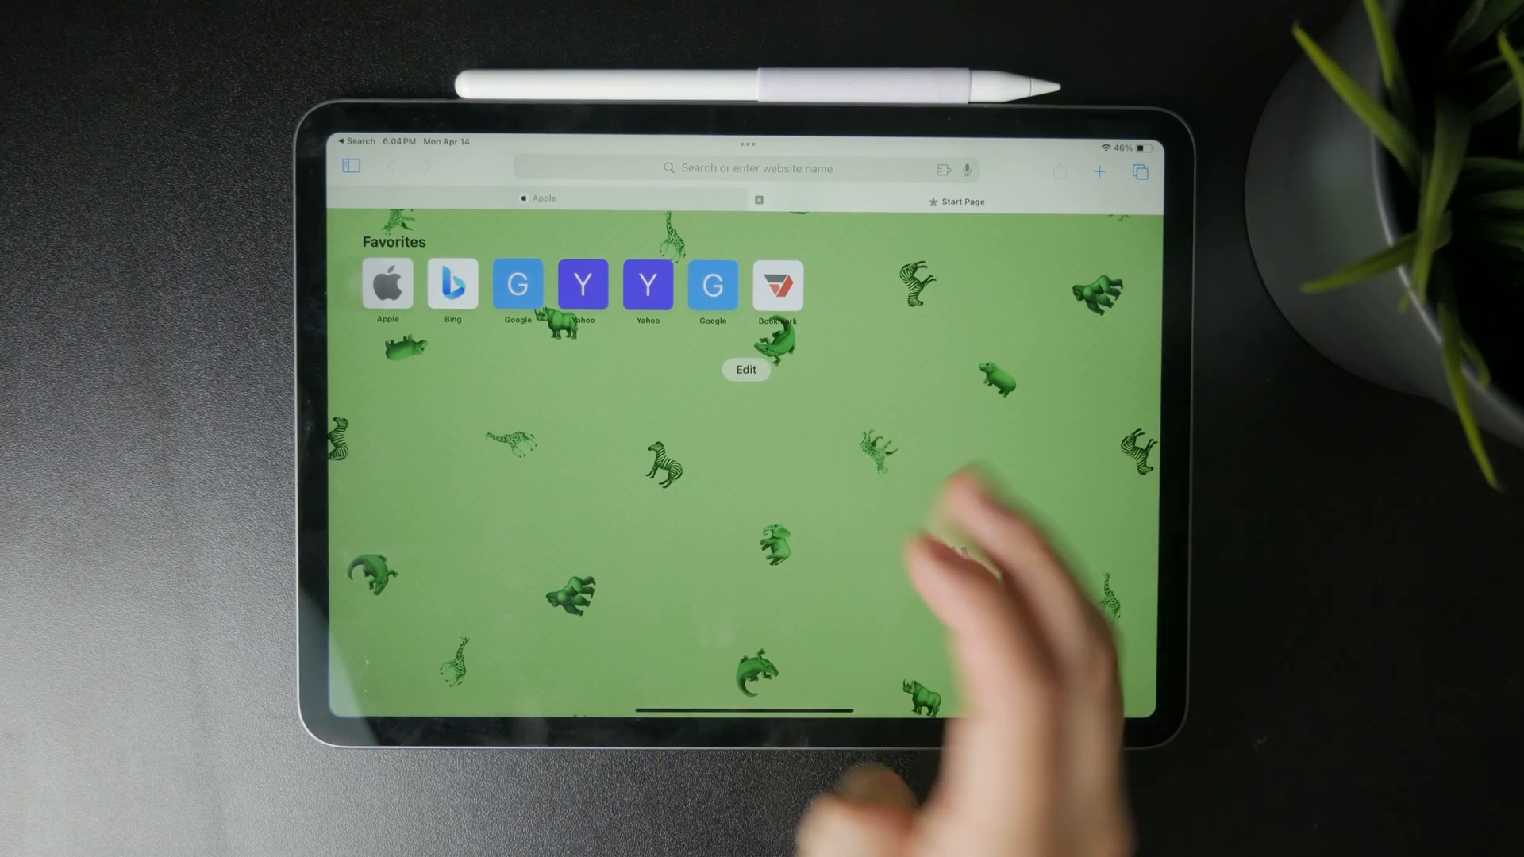
pyautogui.click(745, 370)
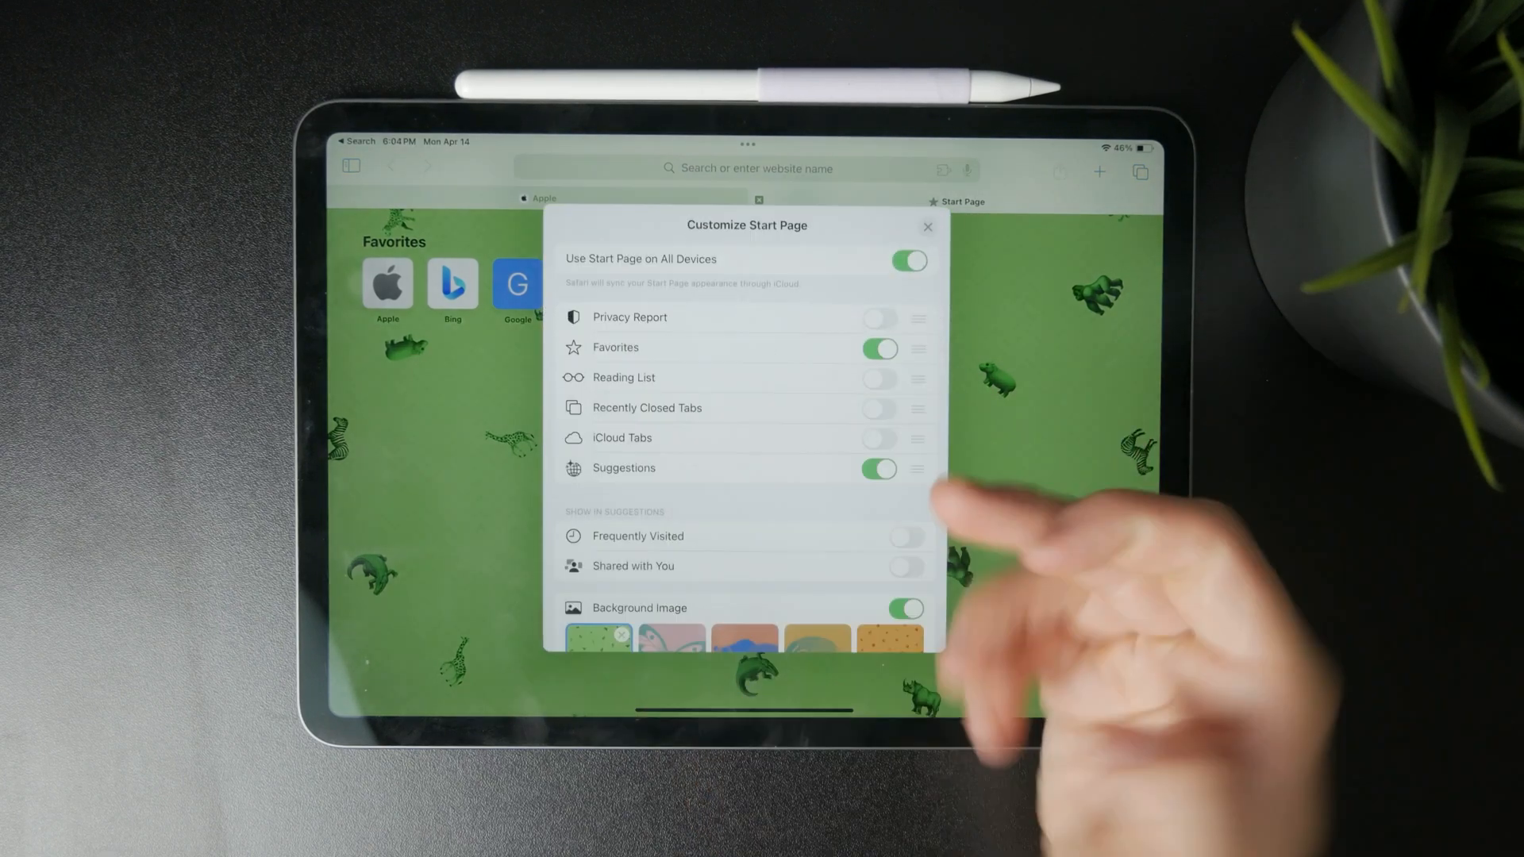
# - Switch on extra Start Page sections including Frequently Visited, and switch off Privacy Report
pyautogui.click(878, 317)
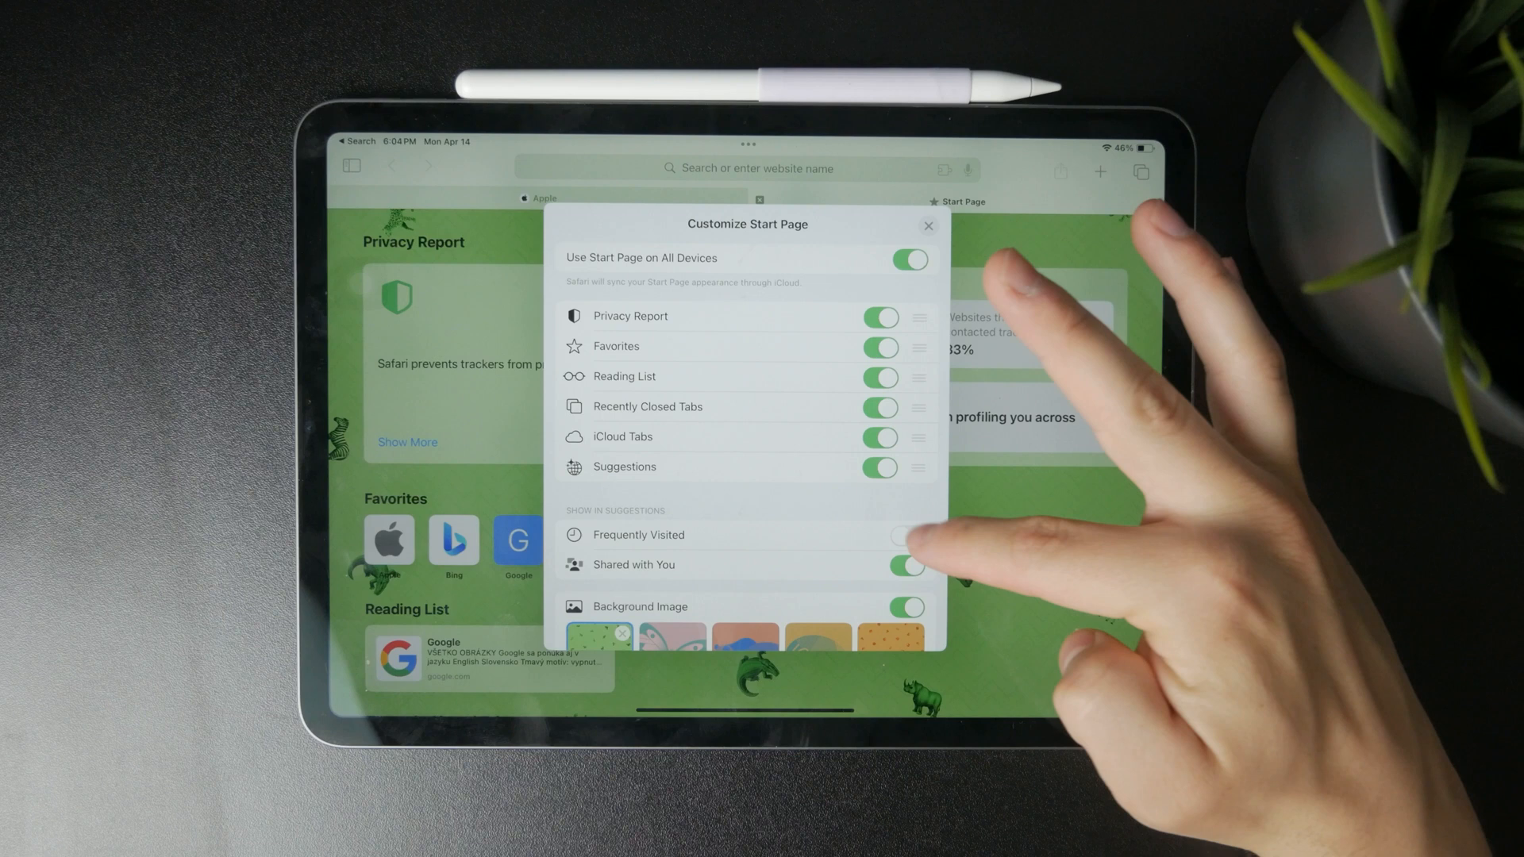
pyautogui.click(906, 535)
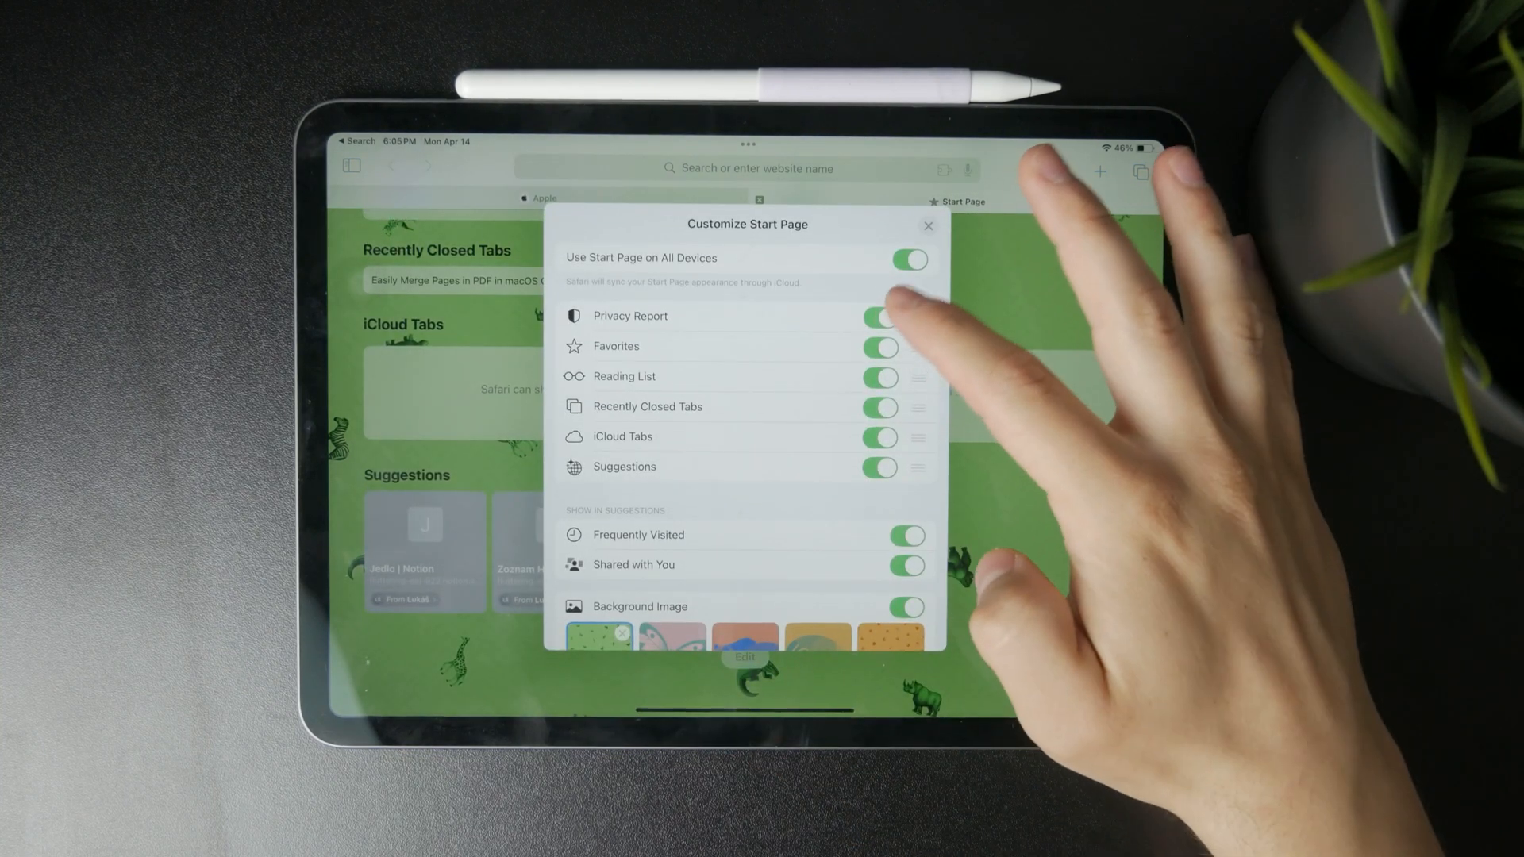
pyautogui.click(878, 316)
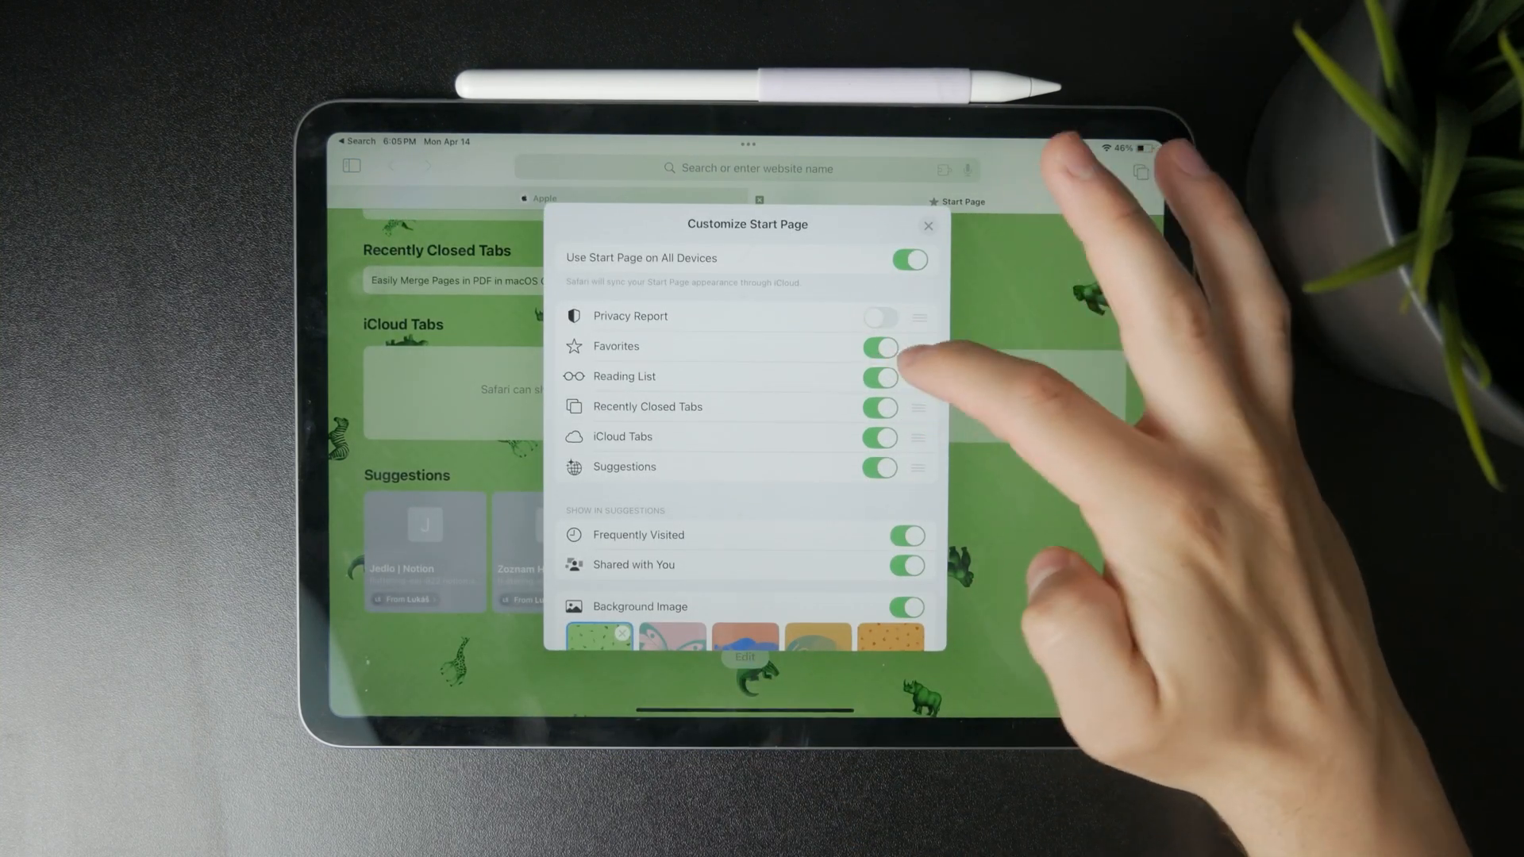